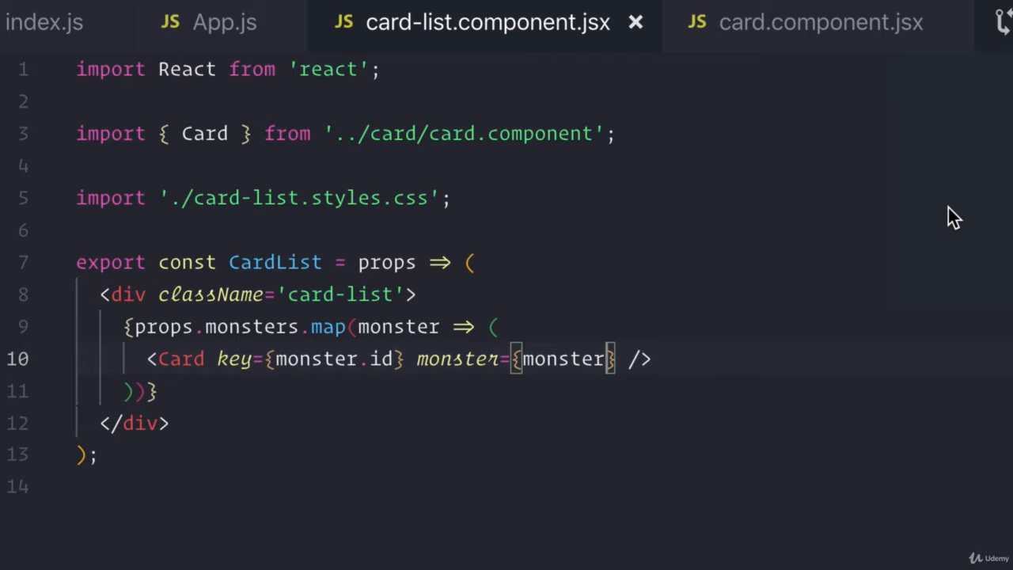
{"action": "mouse_move", "coordinate": [287, 273]}
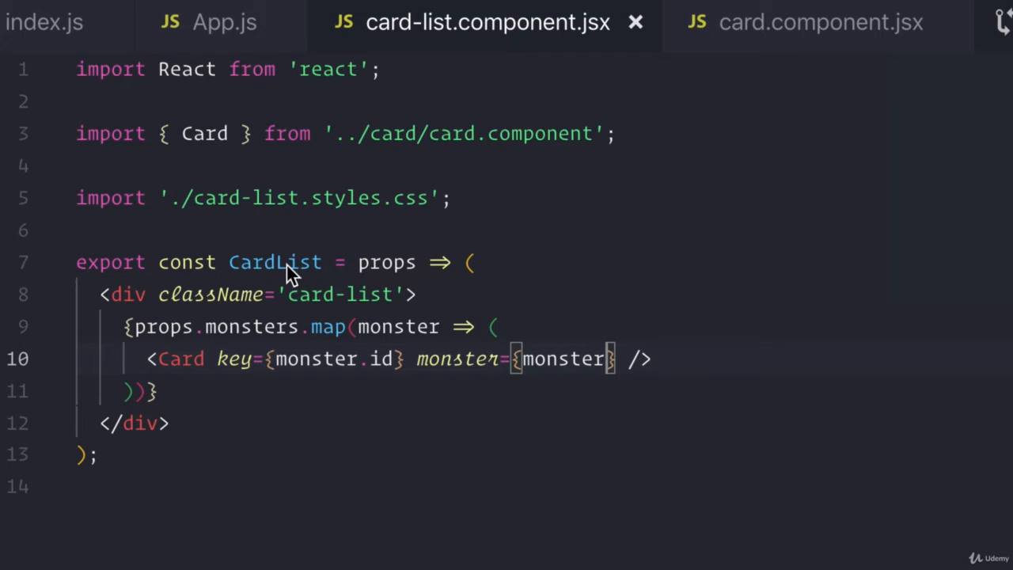
{"action": "mouse_move", "coordinate": [103, 298]}
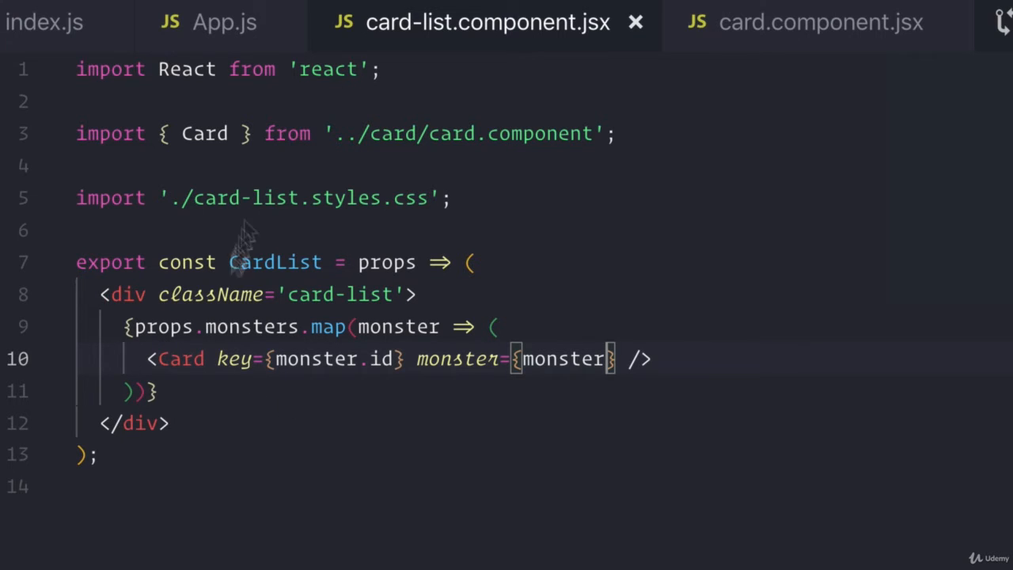
{"action": "mouse_move", "coordinate": [157, 368]}
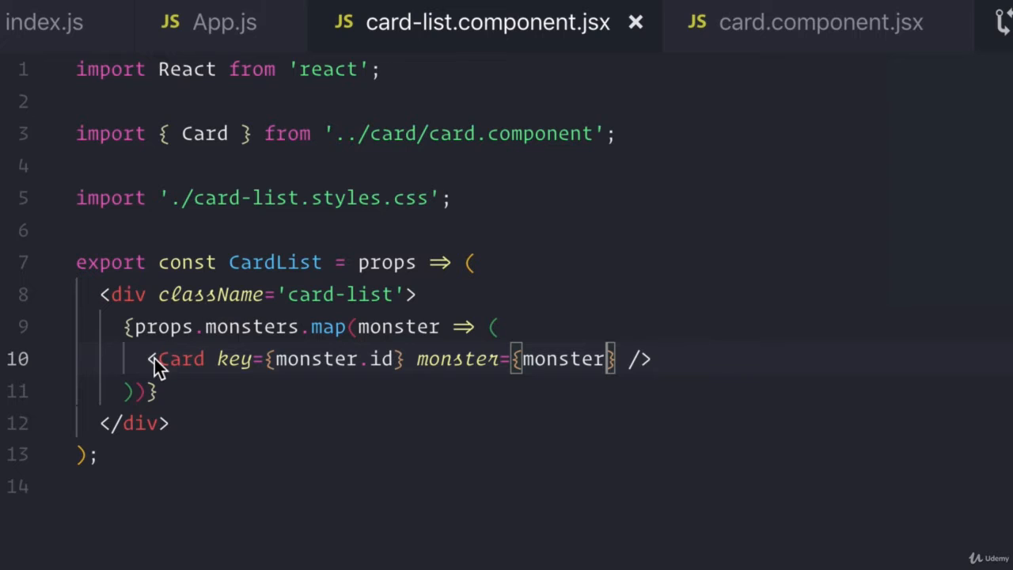
{"action": "mouse_move", "coordinate": [177, 372]}
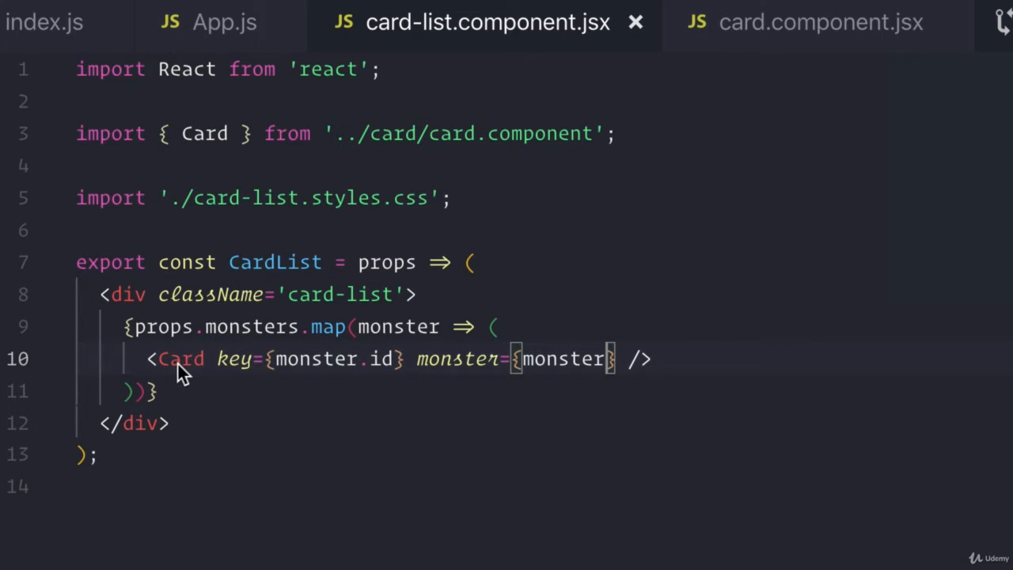
{"action": "mouse_move", "coordinate": [263, 405]}
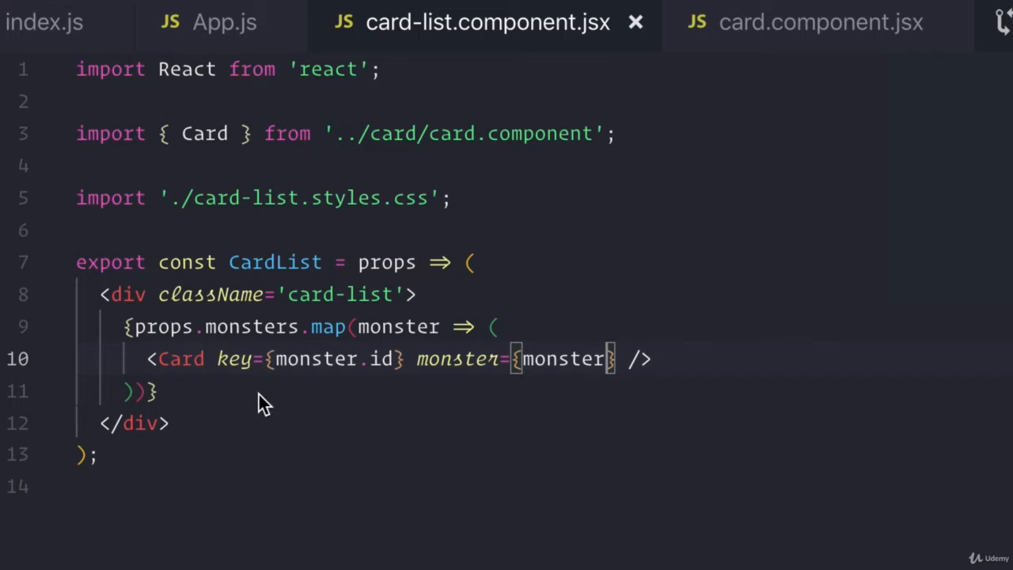
{"action": "mouse_move", "coordinate": [224, 304]}
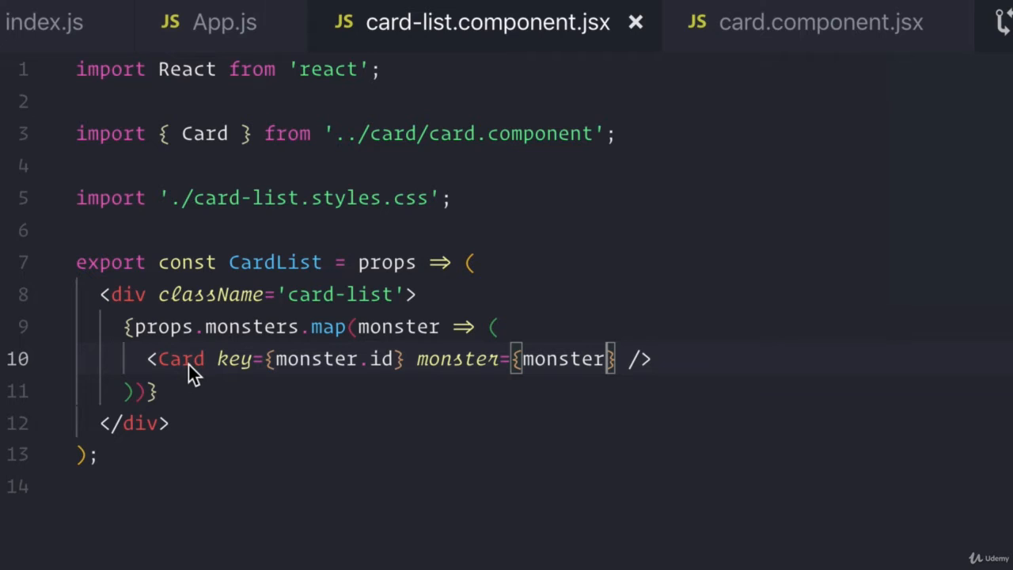
{"action": "mouse_move", "coordinate": [529, 219]}
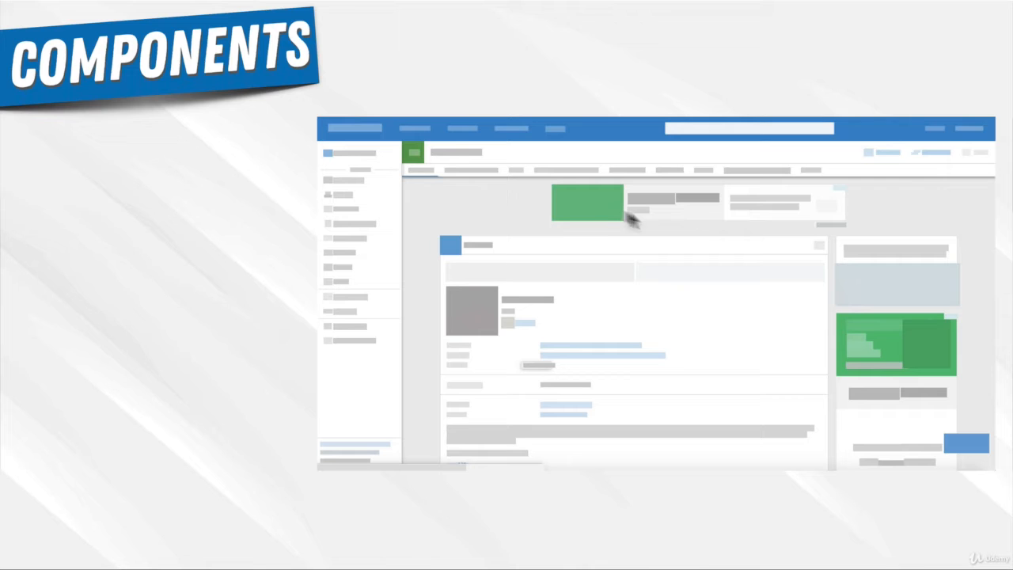
{"action": "mouse_move", "coordinate": [535, 348]}
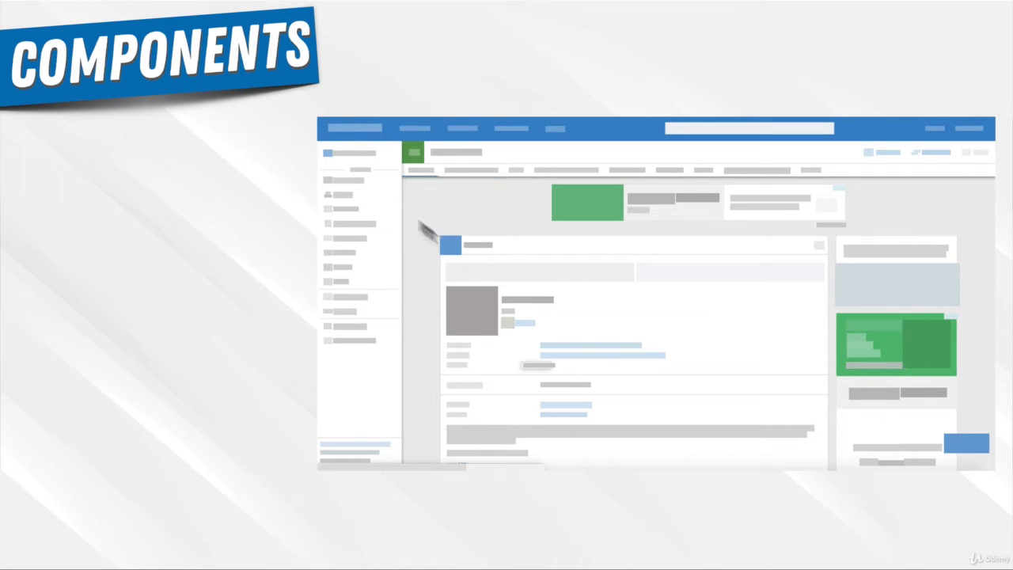
{"action": "mouse_move", "coordinate": [618, 385]}
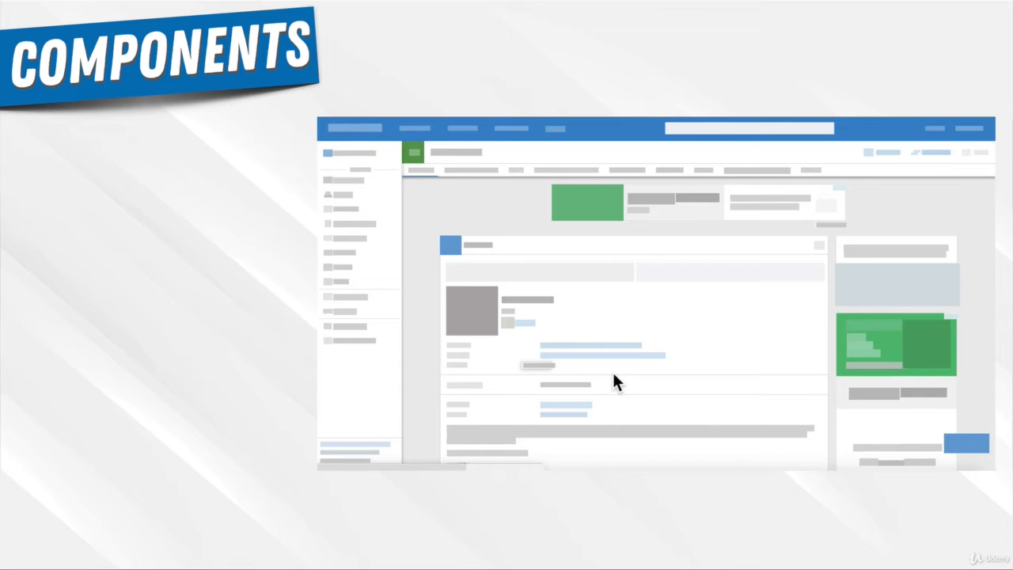
{"action": "mouse_move", "coordinate": [768, 186]}
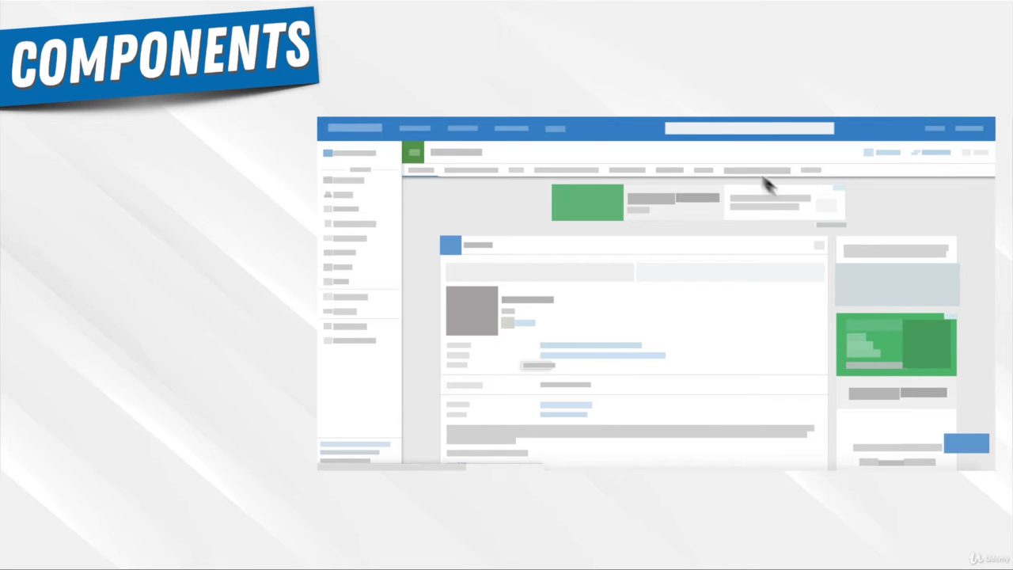
{"action": "mouse_move", "coordinate": [463, 149]}
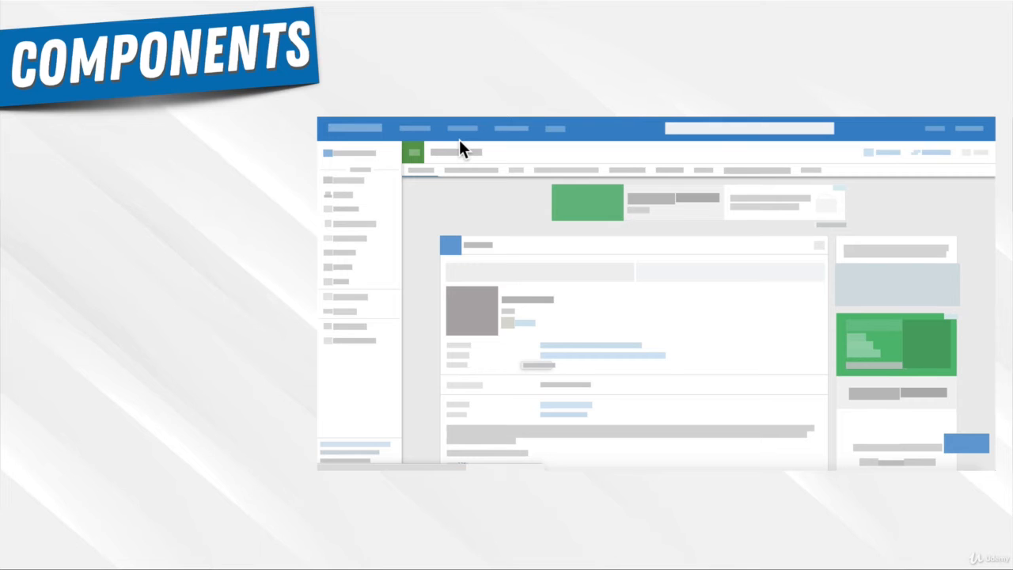
{"action": "mouse_move", "coordinate": [741, 332]}
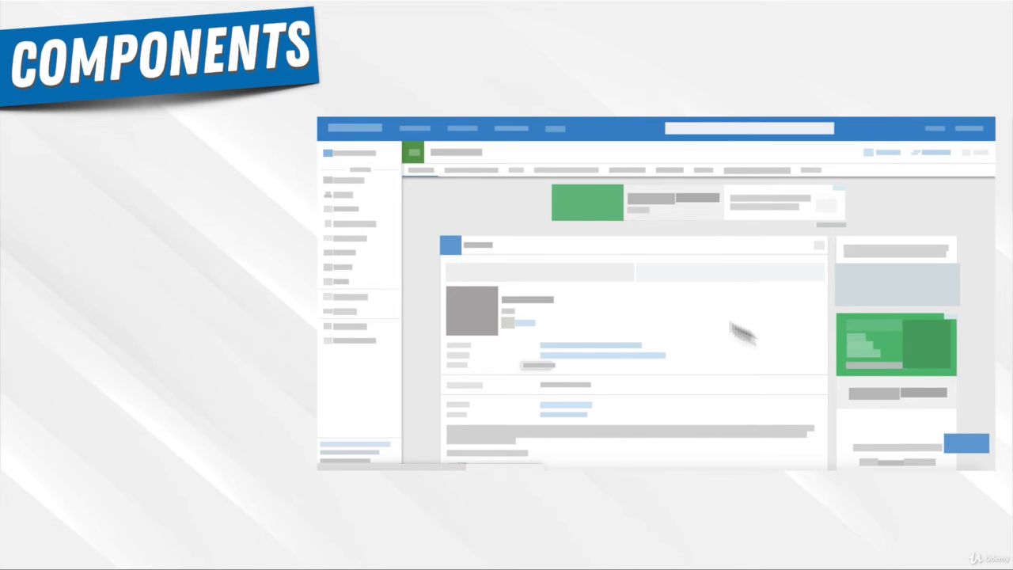
{"action": "mouse_move", "coordinate": [538, 205]}
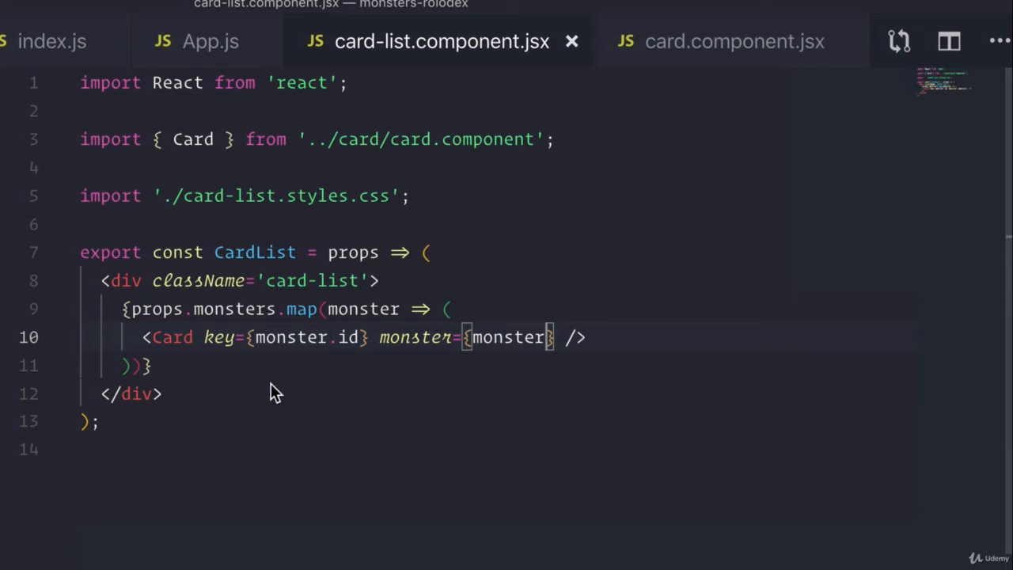
{"action": "mouse_move", "coordinate": [261, 269]}
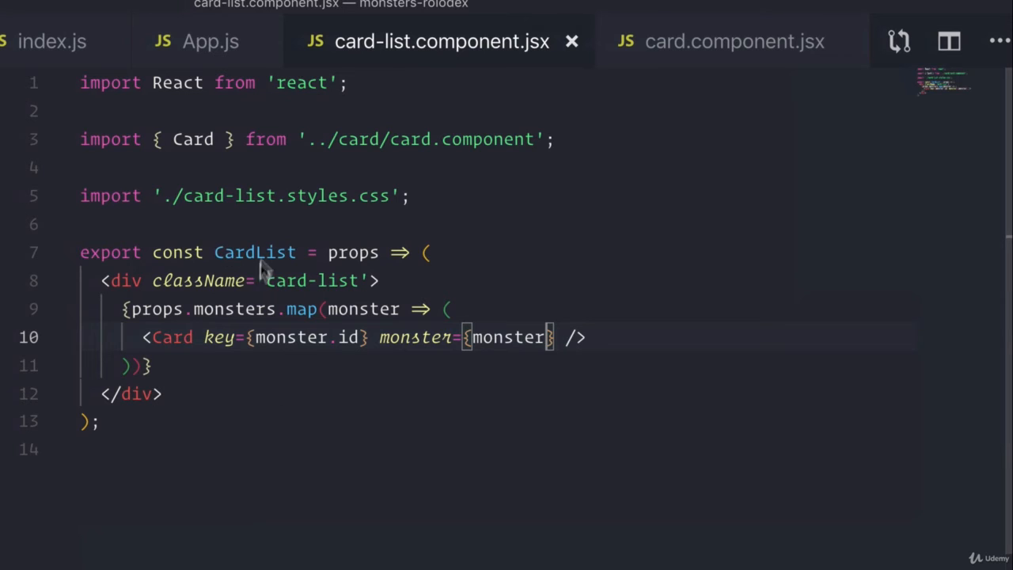
{"action": "mouse_move", "coordinate": [241, 351]}
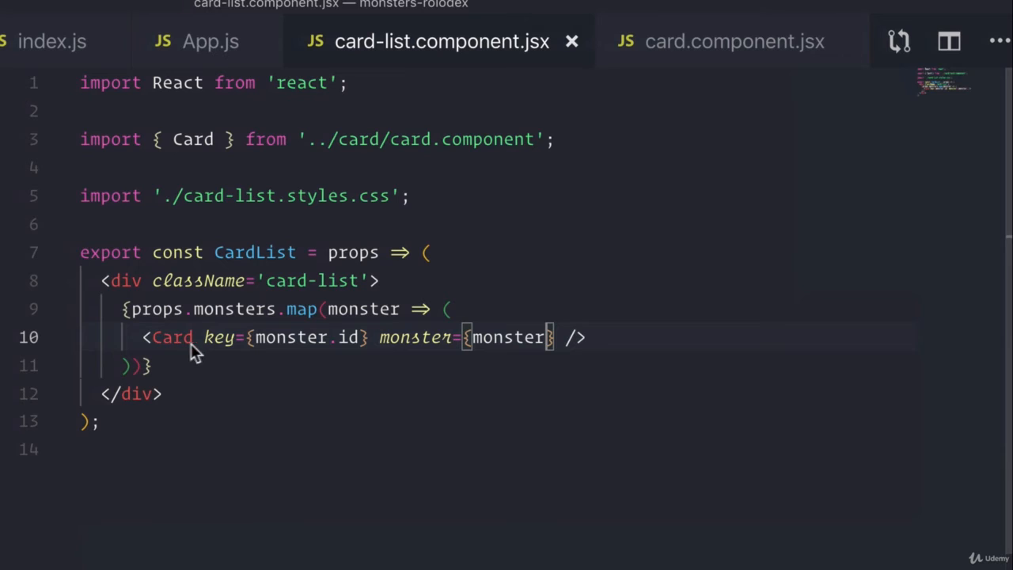
{"action": "mouse_move", "coordinate": [269, 361]}
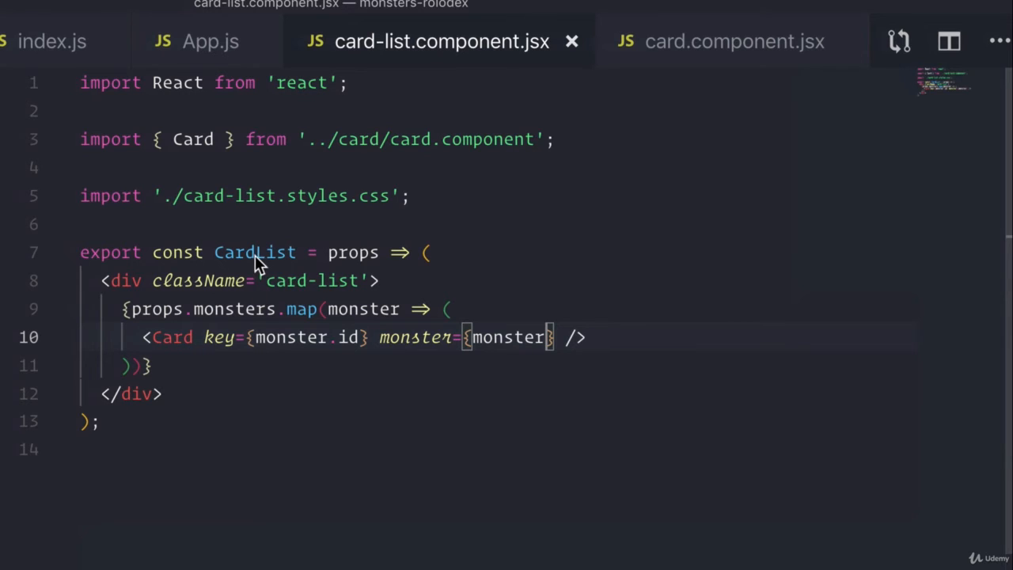
{"action": "mouse_move", "coordinate": [275, 260]}
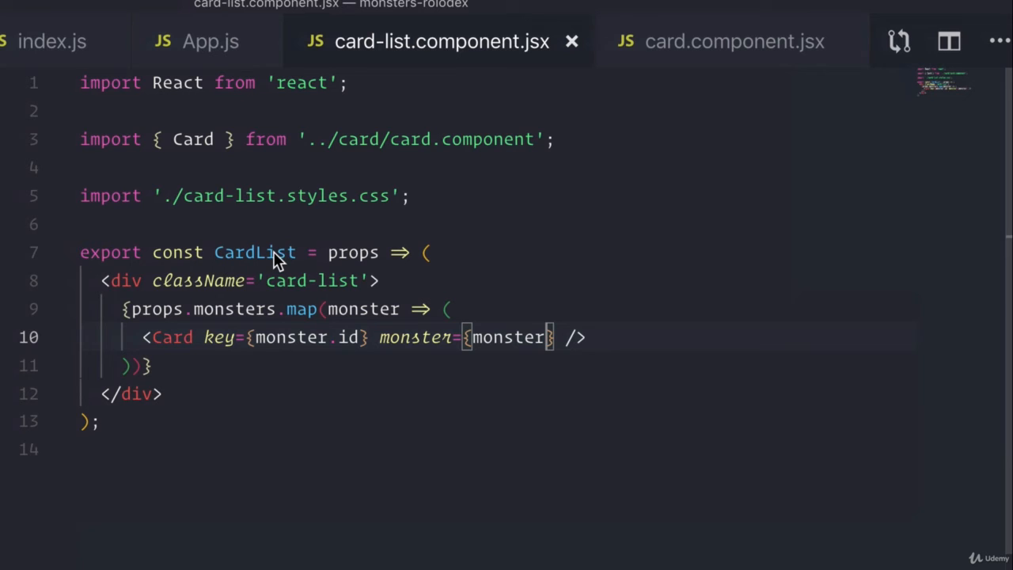
{"action": "mouse_move", "coordinate": [371, 272]}
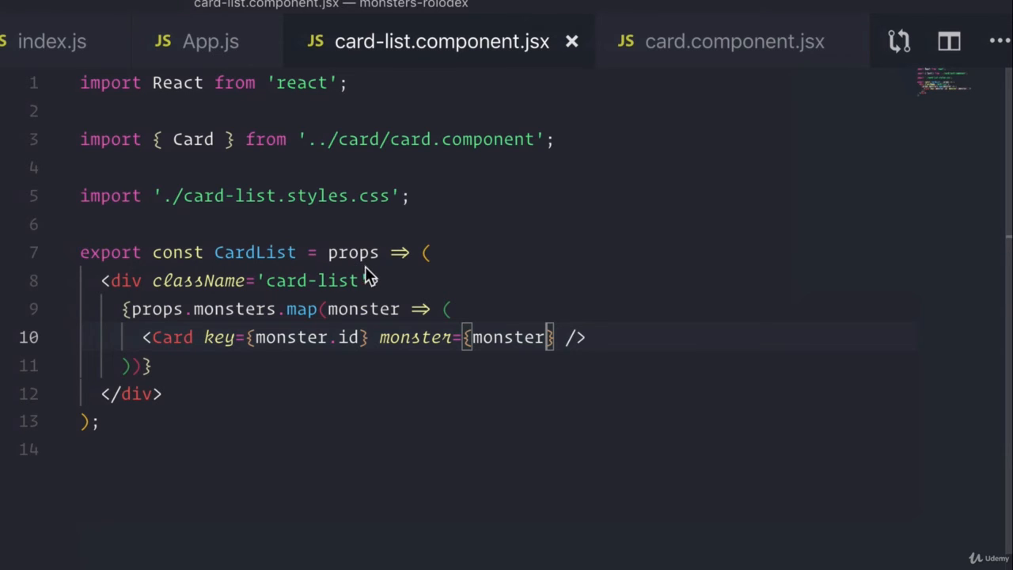
{"action": "mouse_move", "coordinate": [267, 323]}
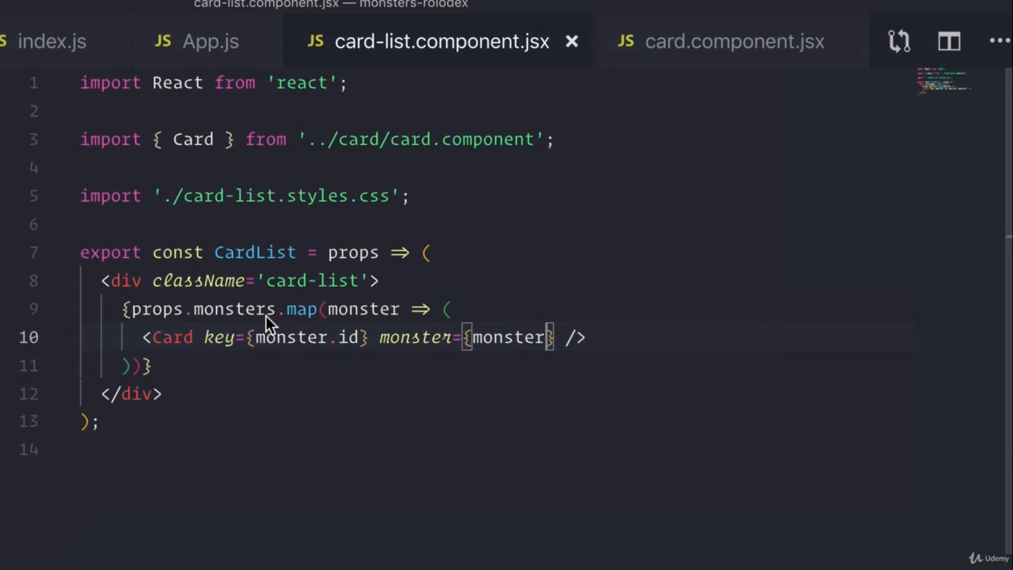
{"action": "mouse_move", "coordinate": [218, 317]}
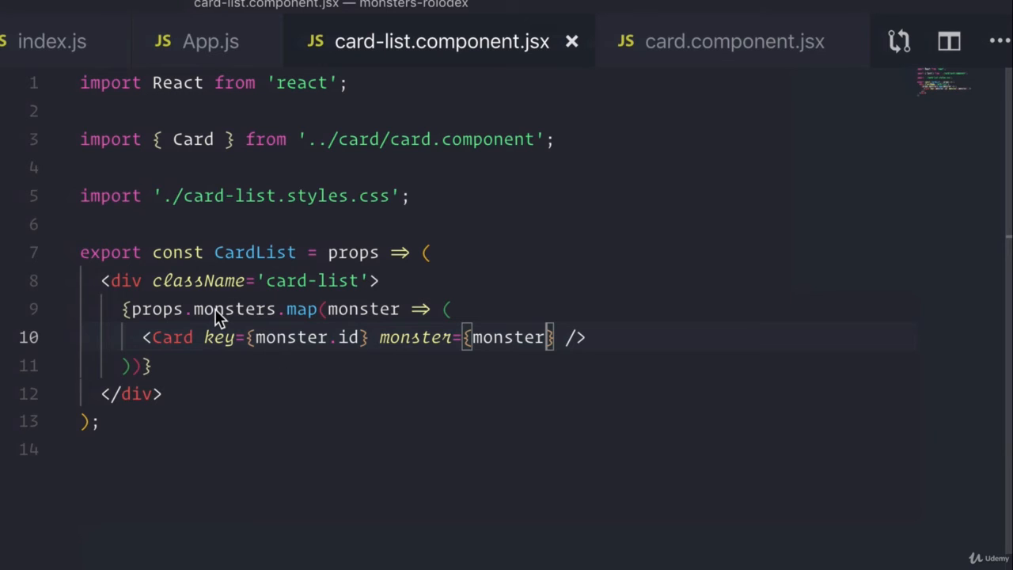
{"action": "mouse_move", "coordinate": [238, 261]}
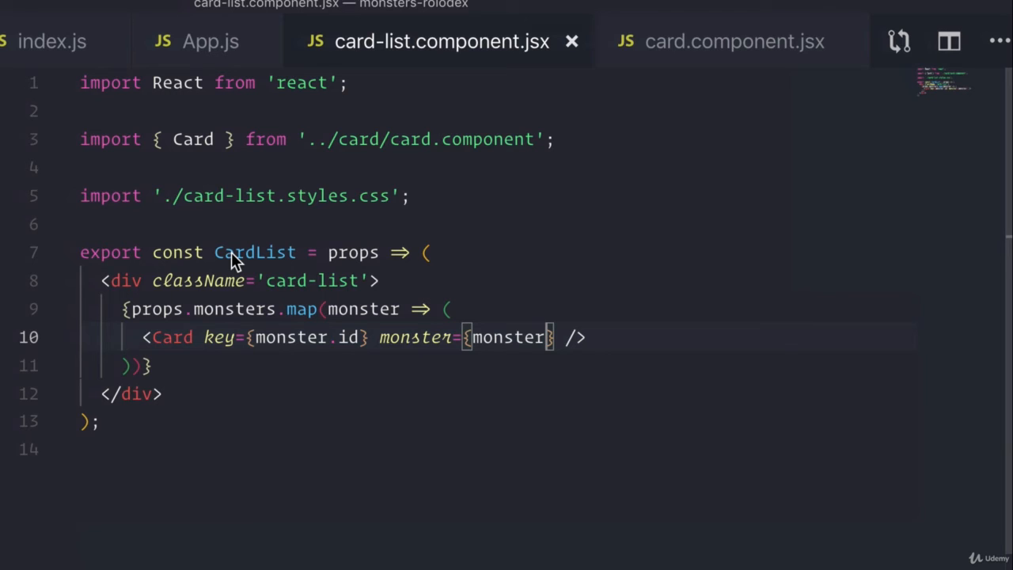
{"action": "mouse_move", "coordinate": [410, 356]}
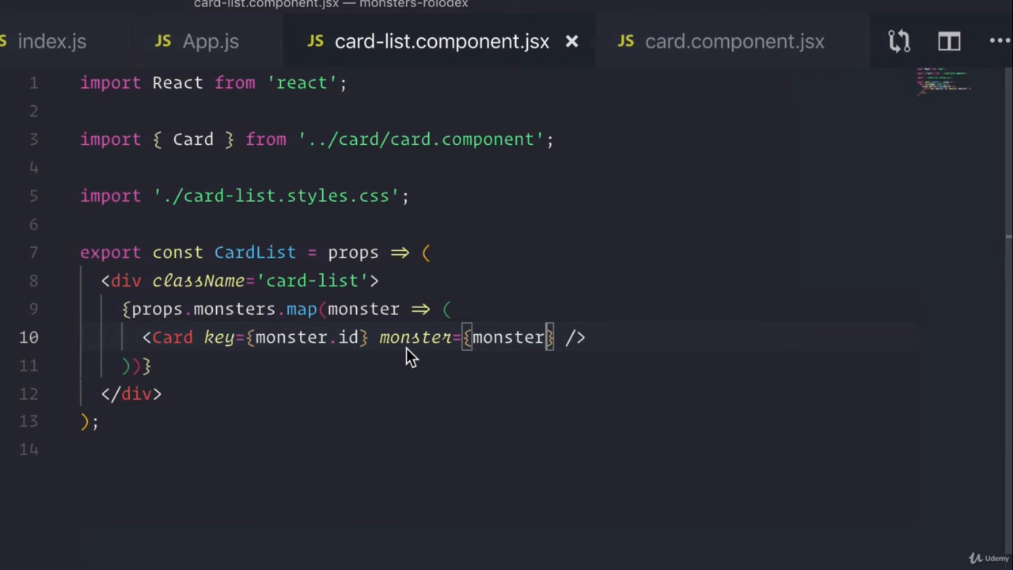
{"action": "mouse_move", "coordinate": [173, 350]}
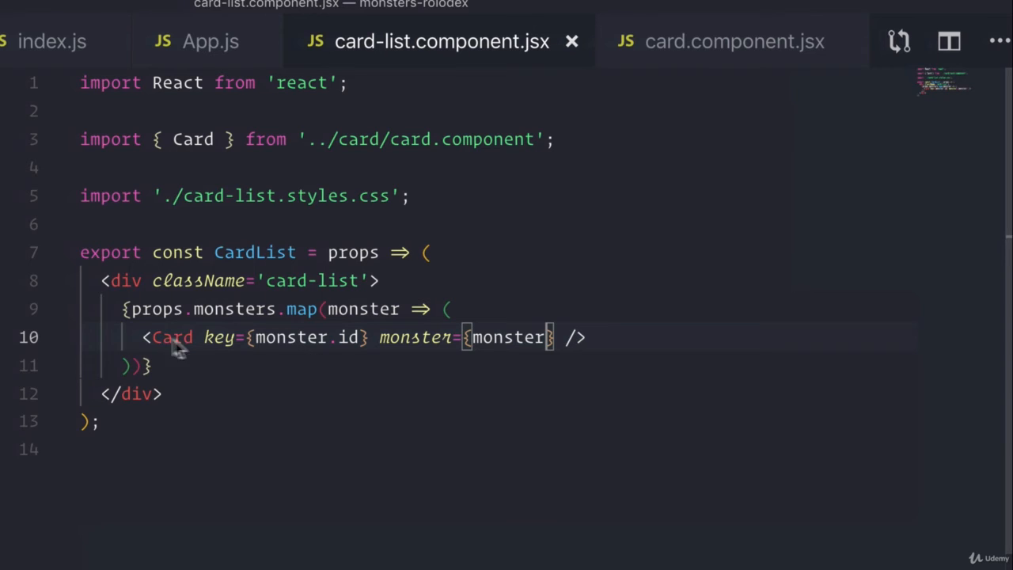
{"action": "mouse_move", "coordinate": [266, 282]}
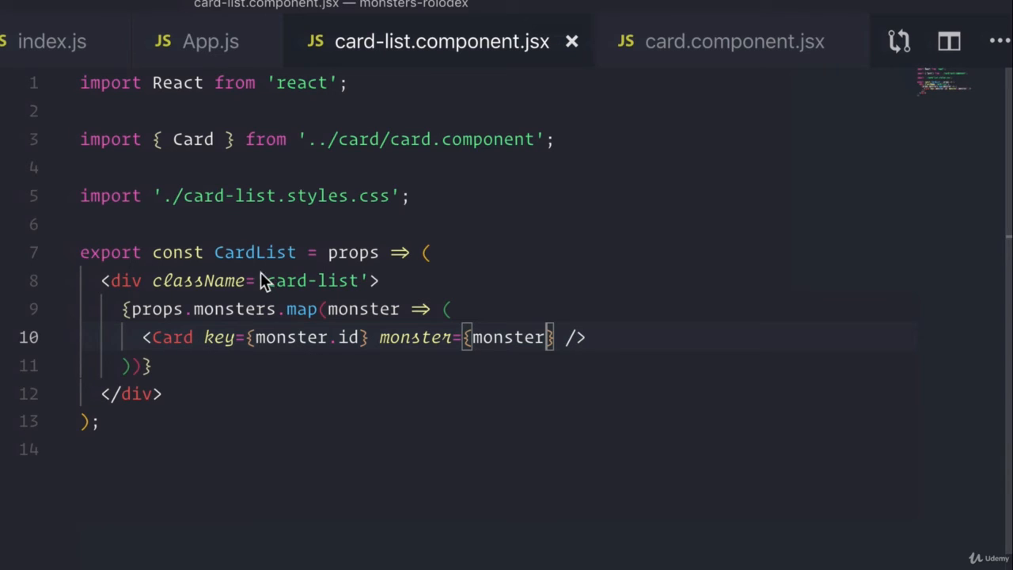
{"action": "mouse_move", "coordinate": [203, 348]}
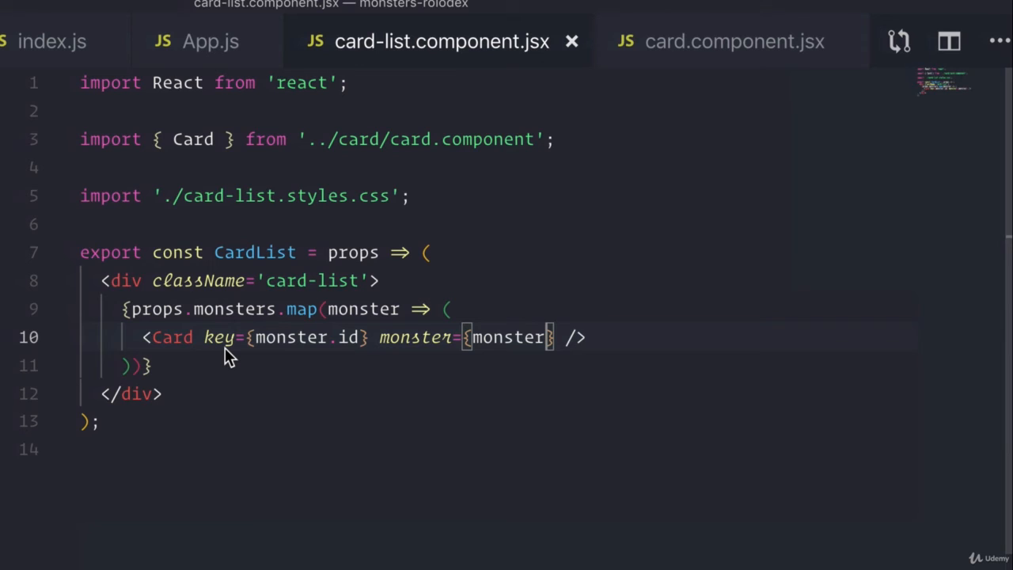
{"action": "mouse_move", "coordinate": [228, 265]}
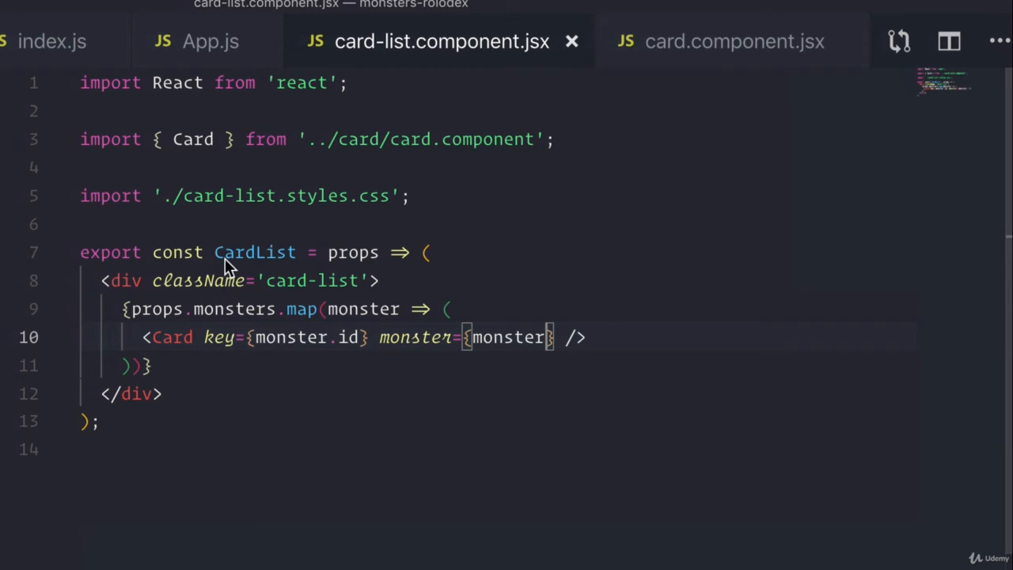
{"action": "mouse_move", "coordinate": [229, 300]}
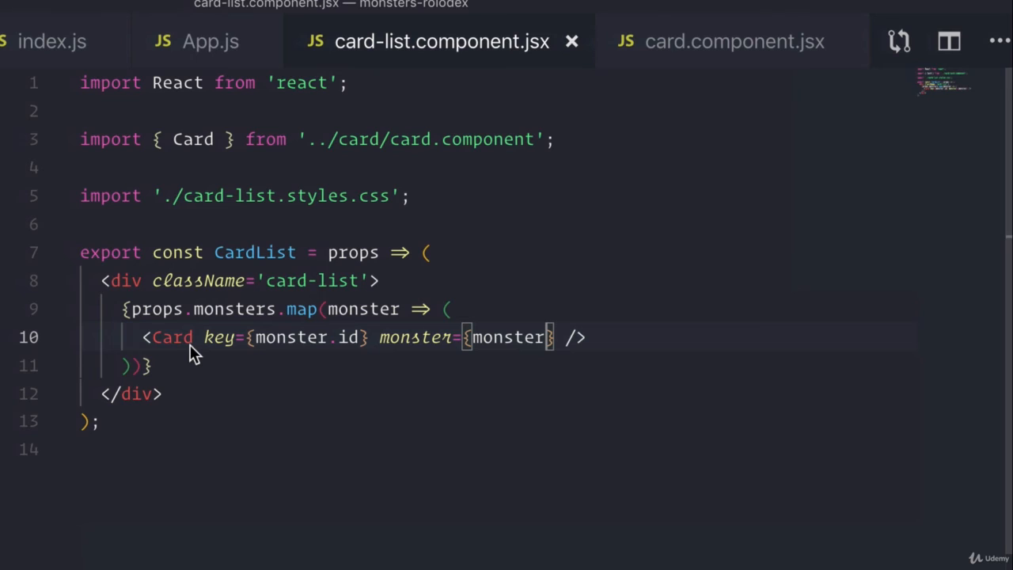
{"action": "mouse_move", "coordinate": [189, 315]}
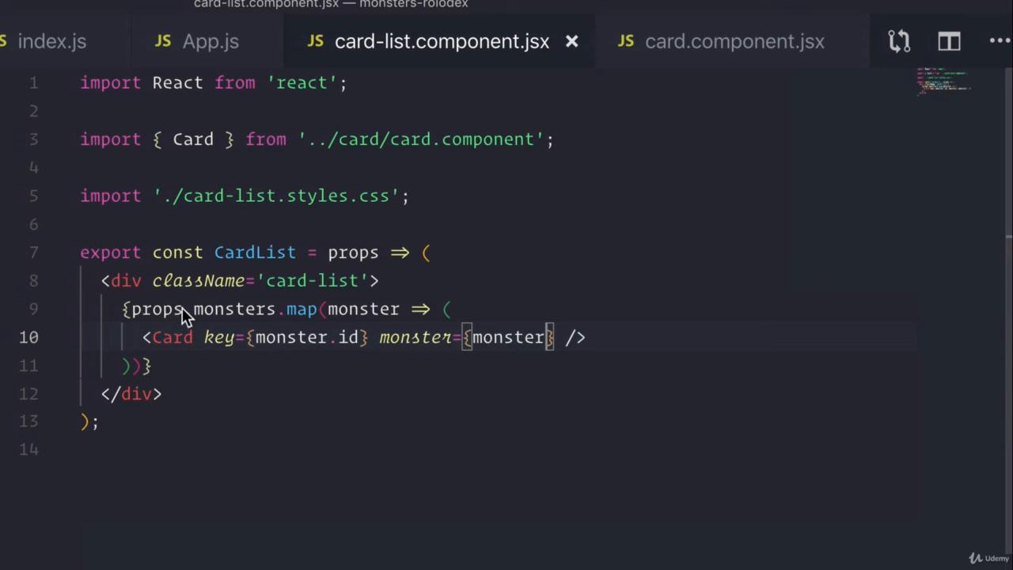
{"action": "mouse_move", "coordinate": [209, 419]}
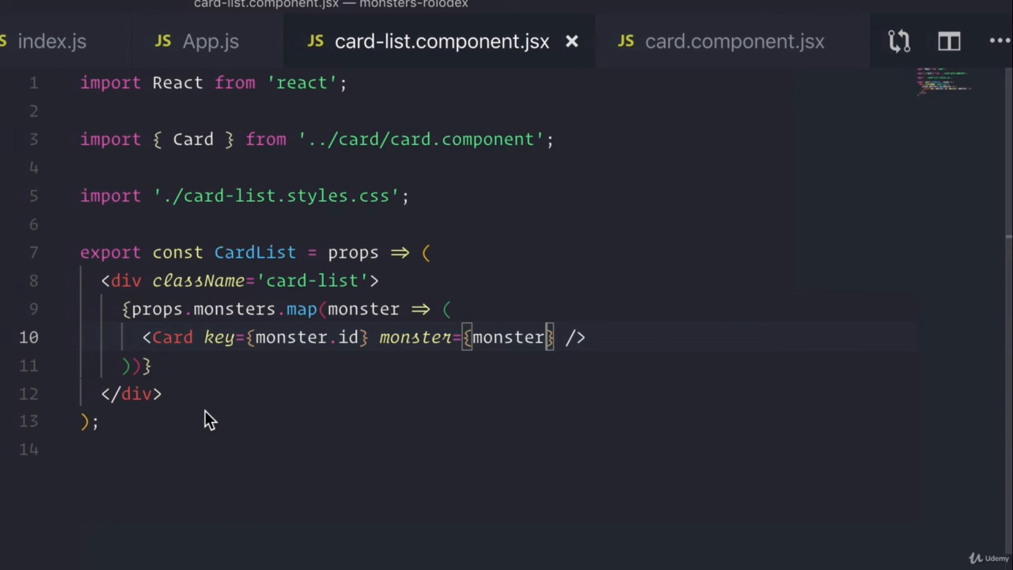
{"action": "mouse_move", "coordinate": [340, 412]}
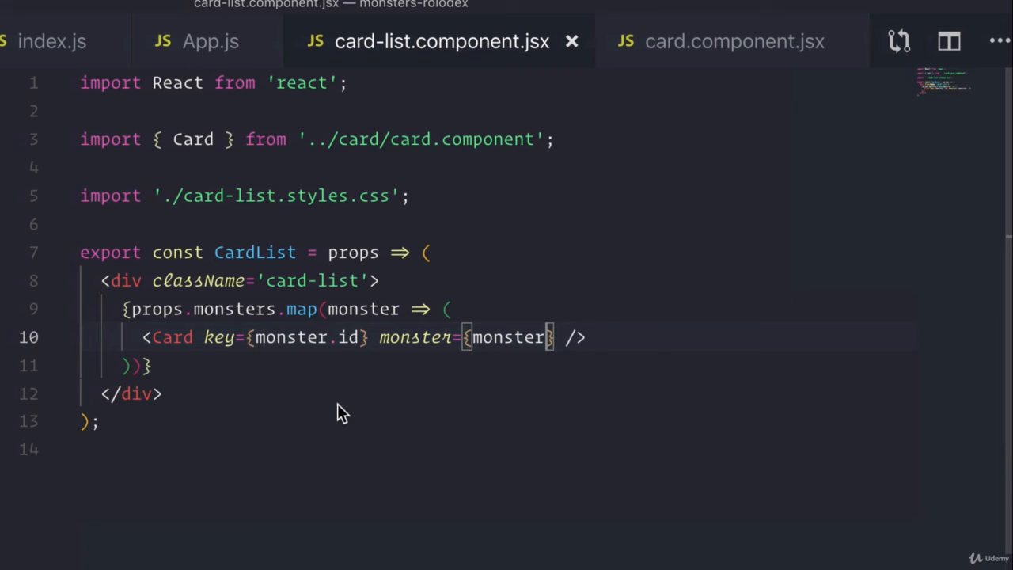
{"action": "mouse_move", "coordinate": [293, 286]}
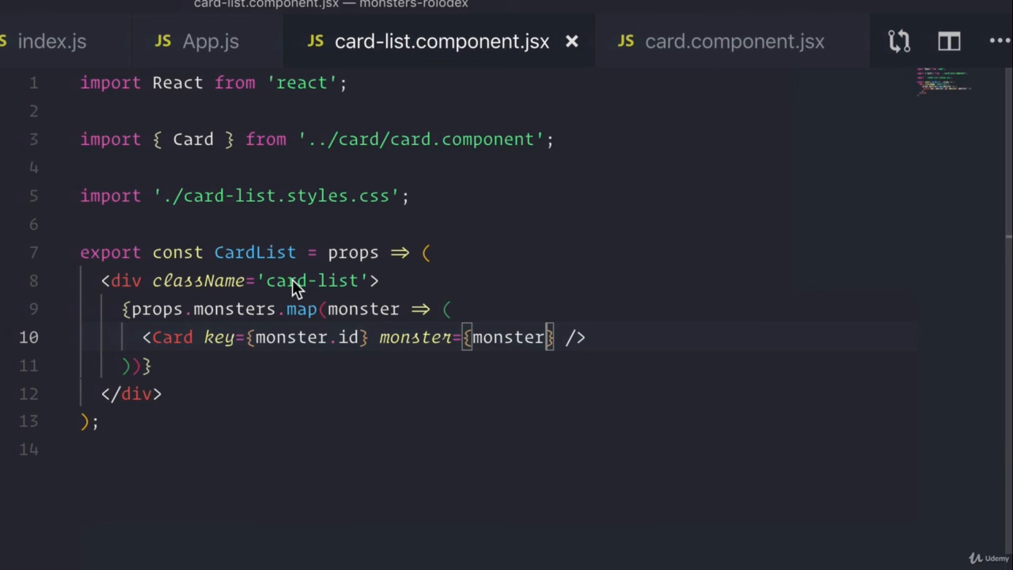
{"action": "mouse_move", "coordinate": [319, 320]}
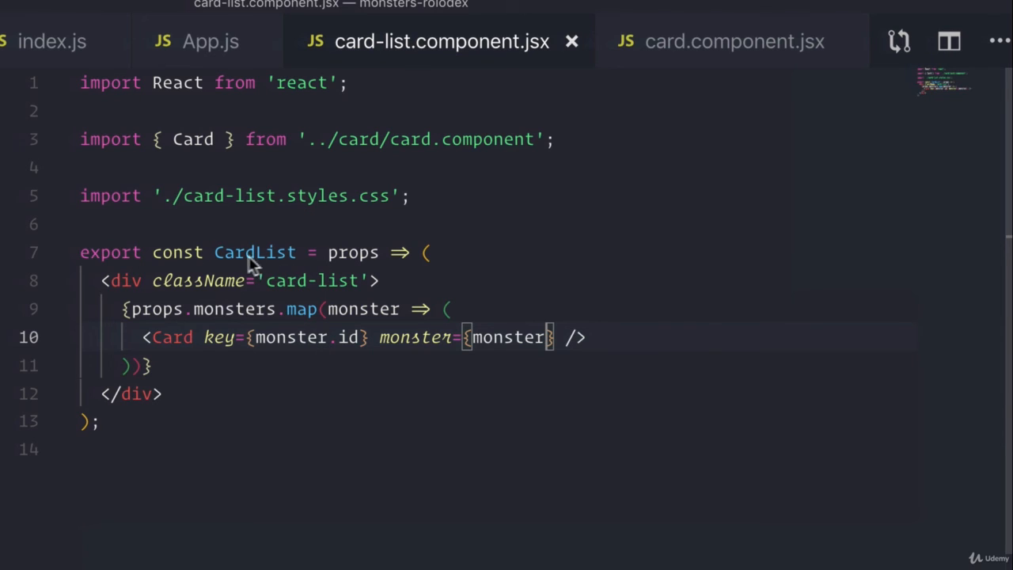
{"action": "mouse_move", "coordinate": [269, 266]}
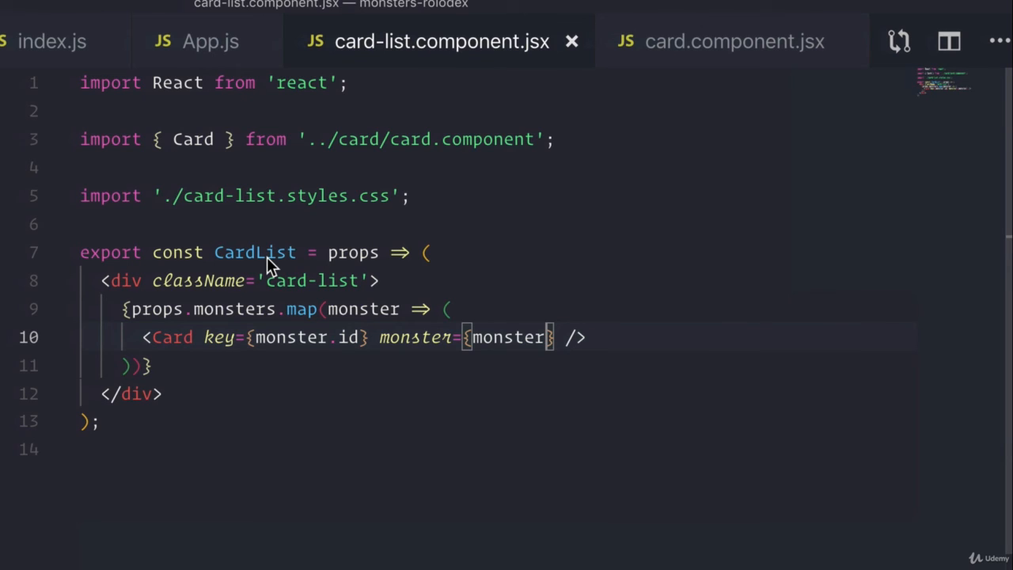
{"action": "mouse_move", "coordinate": [453, 200]}
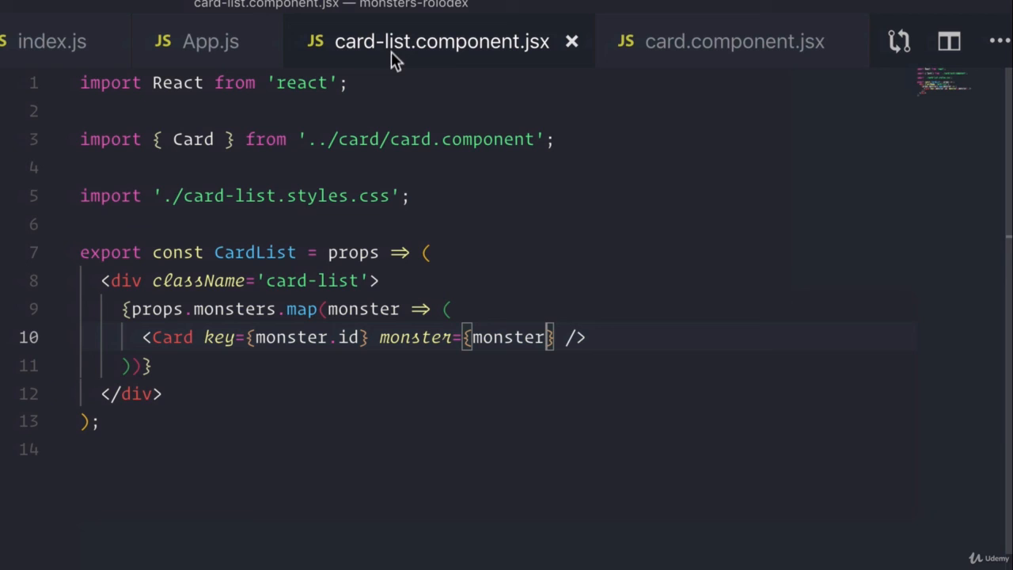
{"action": "mouse_move", "coordinate": [530, 219]}
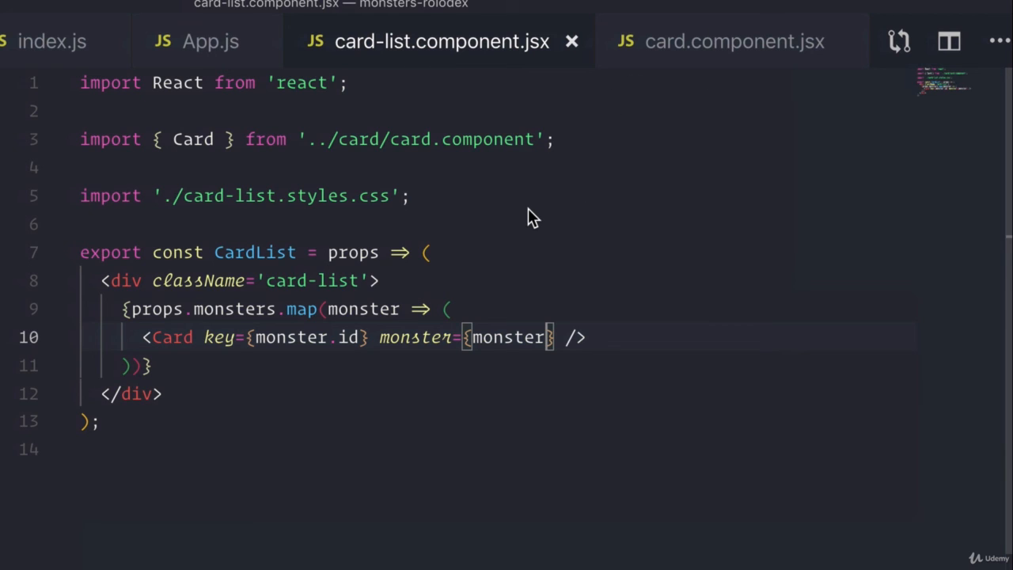
{"action": "mouse_move", "coordinate": [239, 393]}
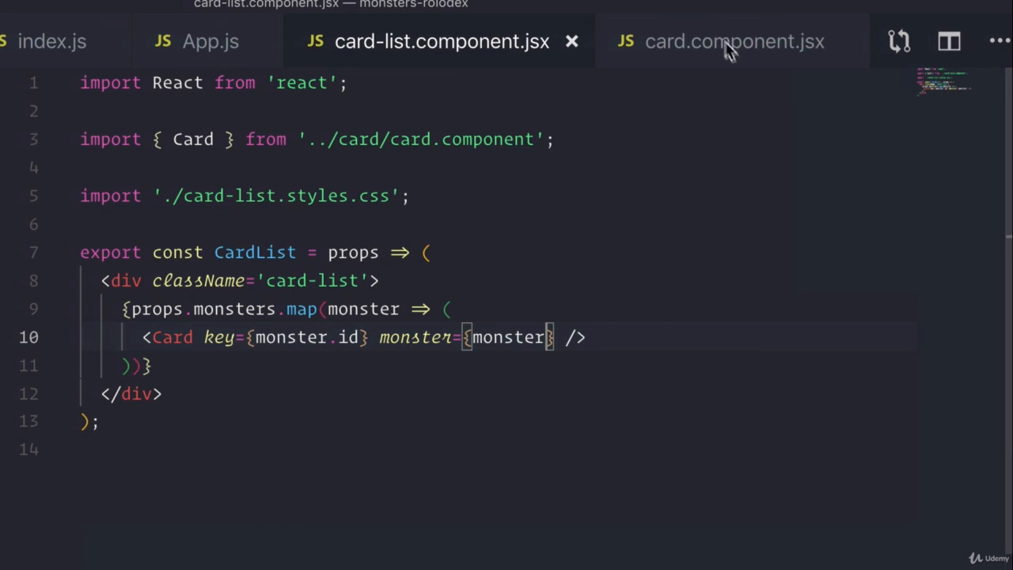
{"action": "mouse_move", "coordinate": [725, 48]}
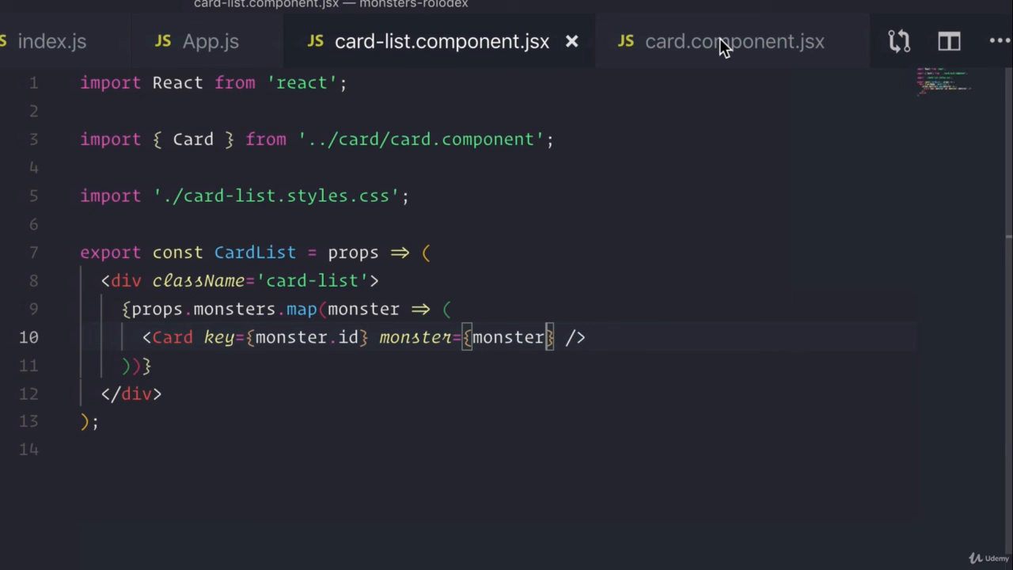